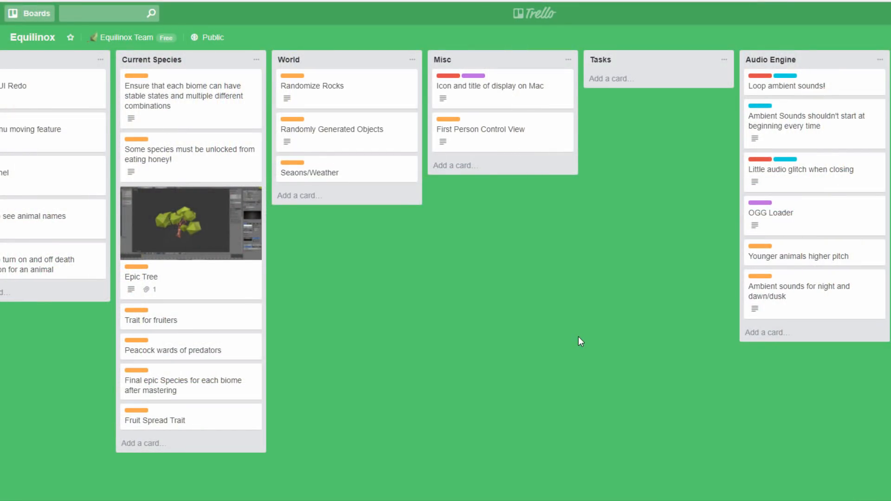
# Scroll the Equilinox board left and right across its lists to reach the Engine list
pyautogui.hscroll(-3)
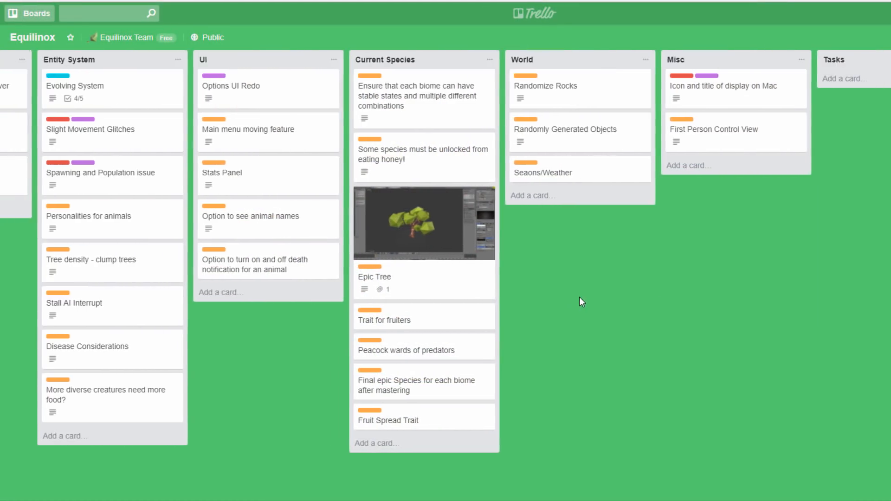
pyautogui.hscroll(3)
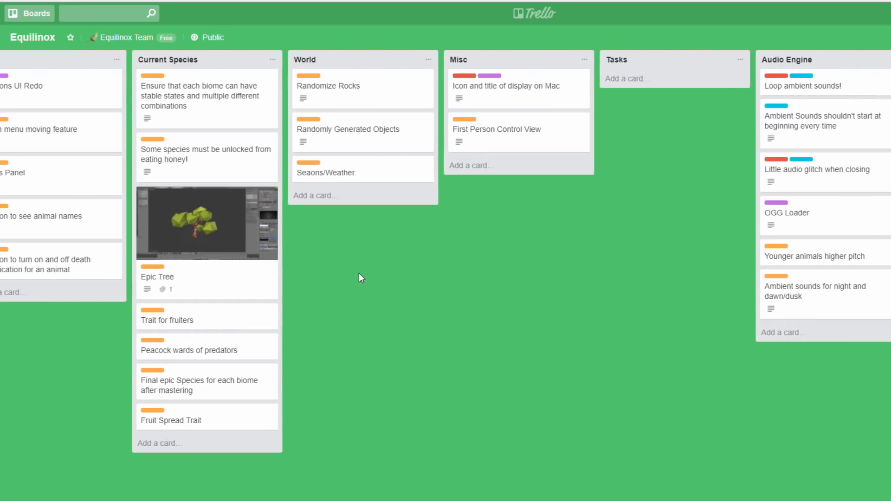
pyautogui.hscroll(-3)
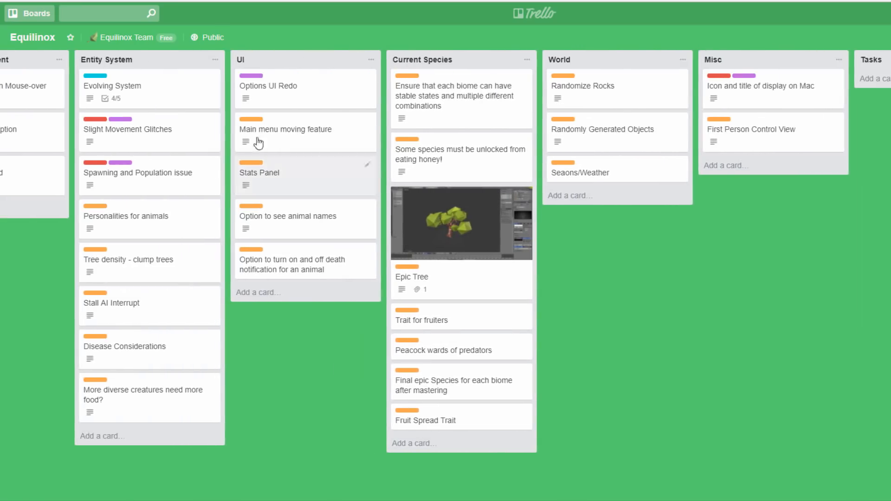
pyautogui.moveTo(259, 142)
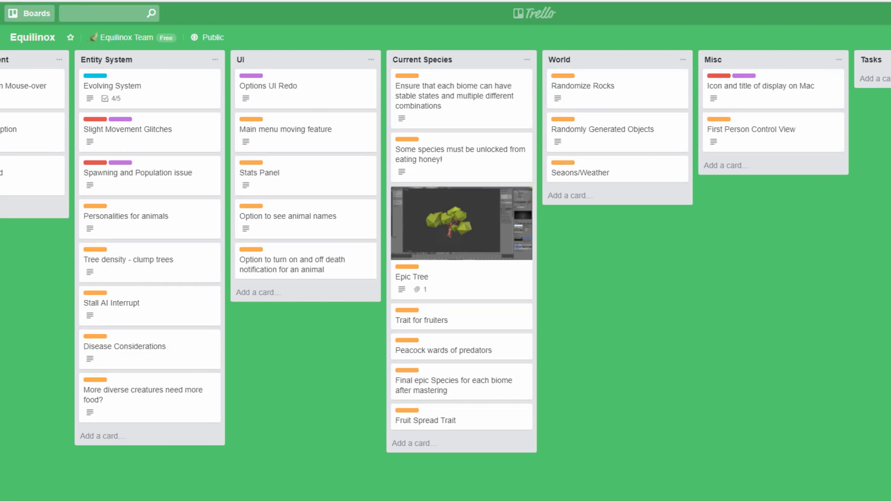
pyautogui.hscroll(3)
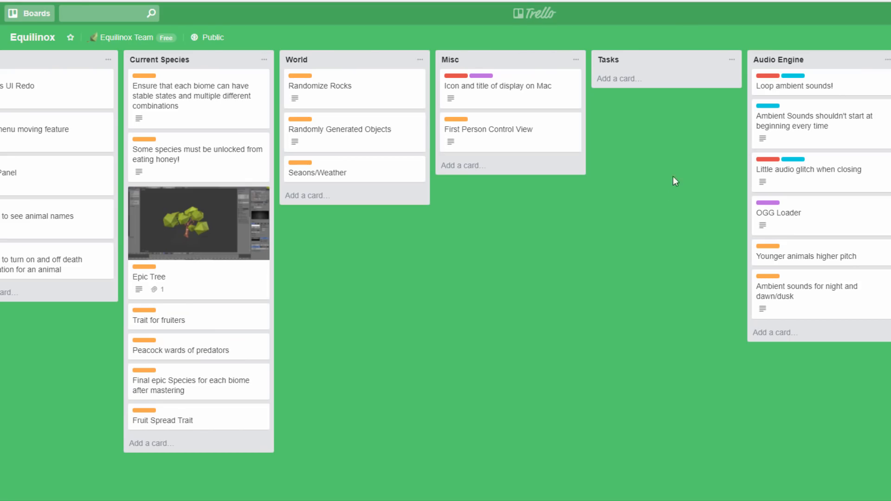
pyautogui.moveTo(805, 93)
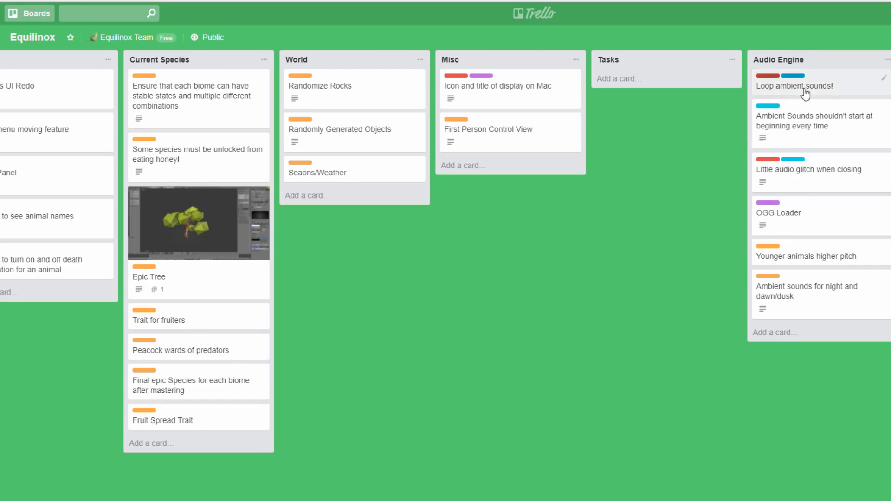
pyautogui.hscroll(-3)
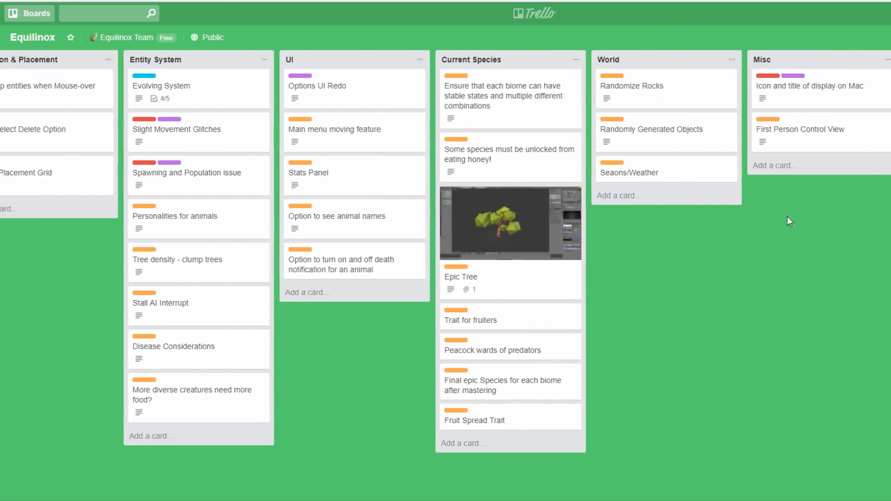
pyautogui.hscroll(3)
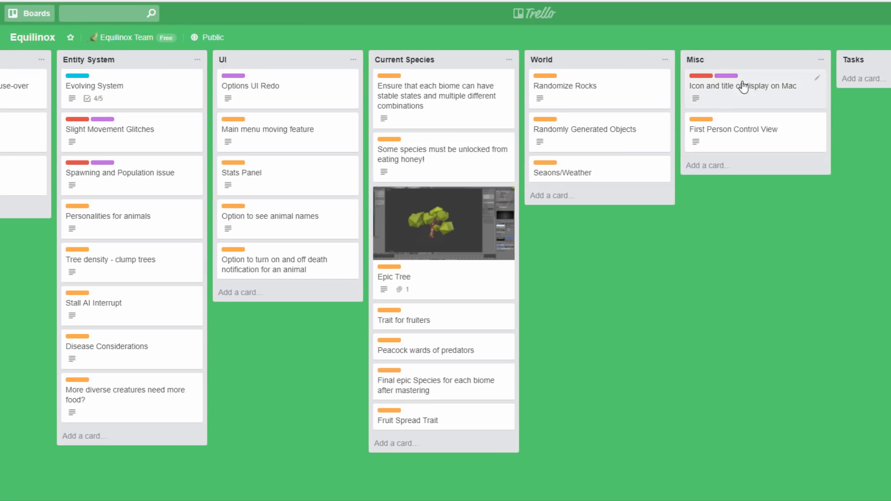
pyautogui.hscroll(-3)
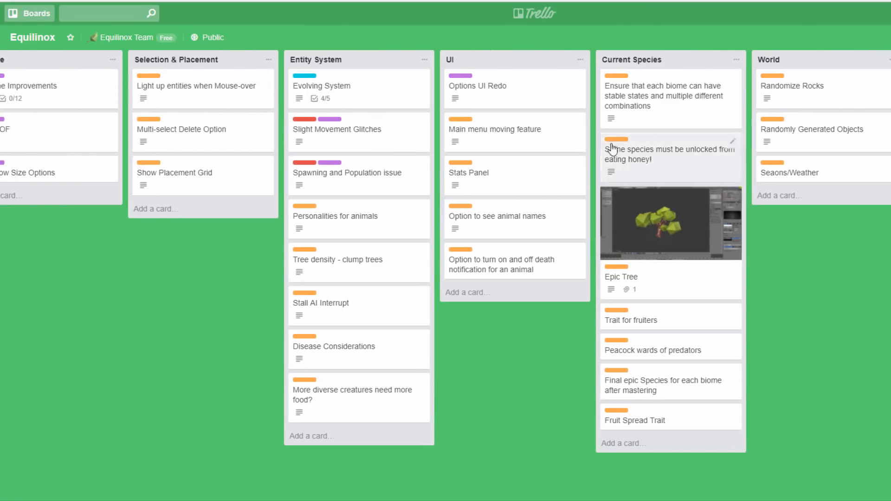
pyautogui.moveTo(509, 85)
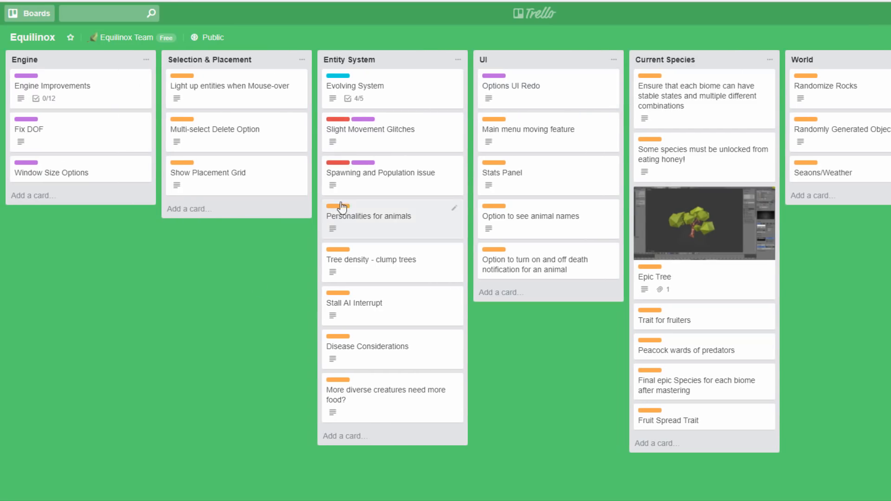
pyautogui.moveTo(393, 173)
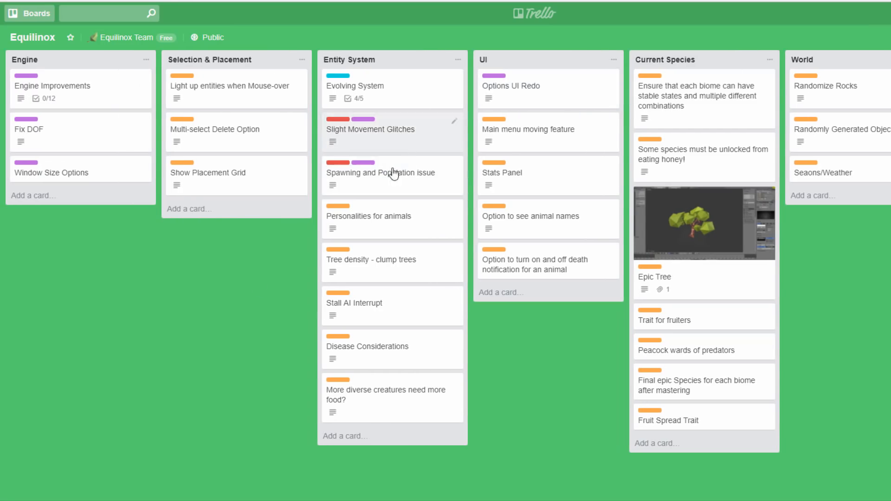
pyautogui.moveTo(391, 93)
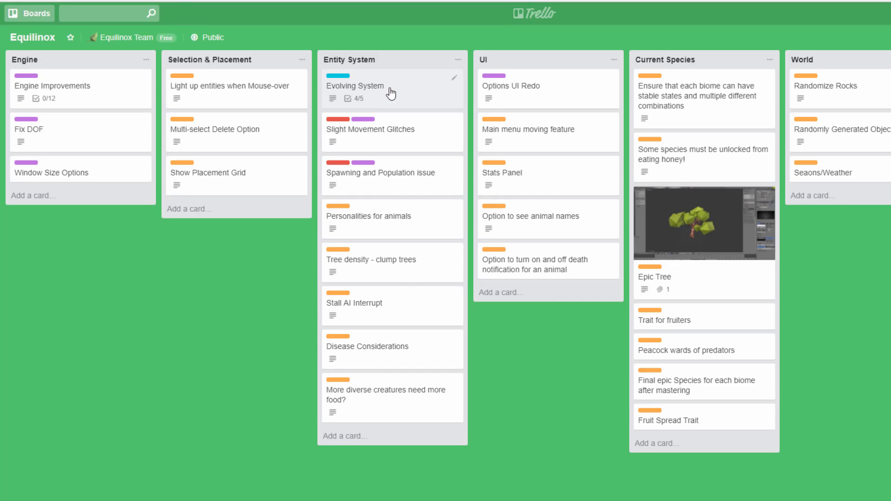
pyautogui.moveTo(287, 98)
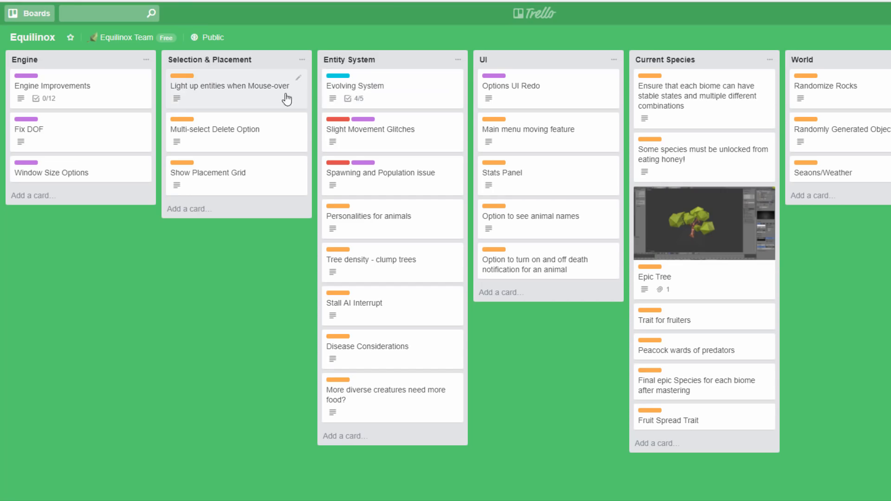
pyautogui.moveTo(25, 90)
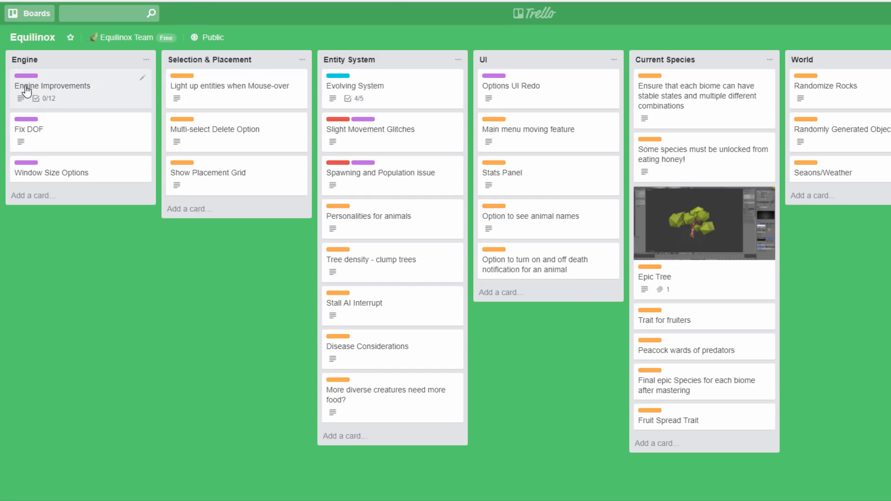
pyautogui.moveTo(91, 91)
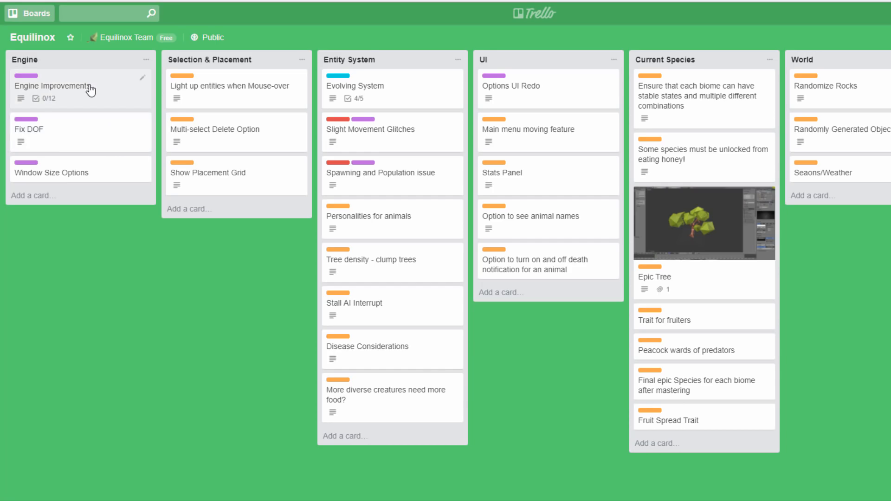
pyautogui.click(53, 85)
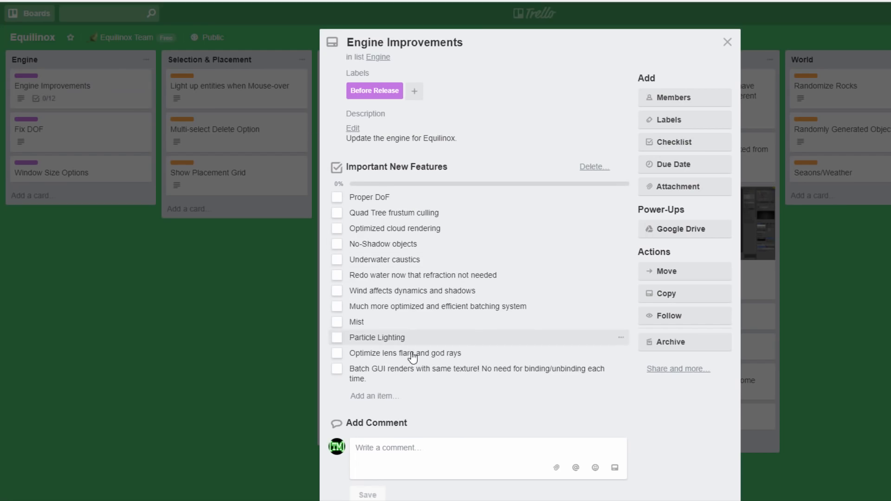
pyautogui.moveTo(306, 287)
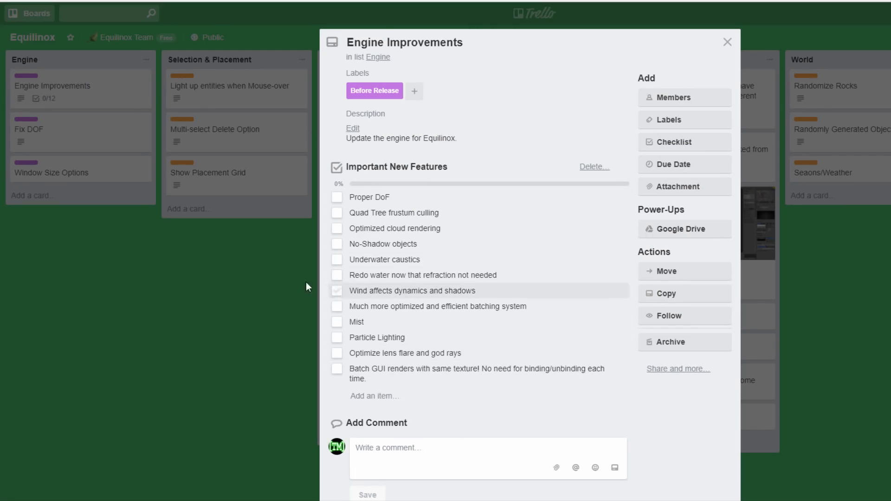
pyautogui.click(727, 42)
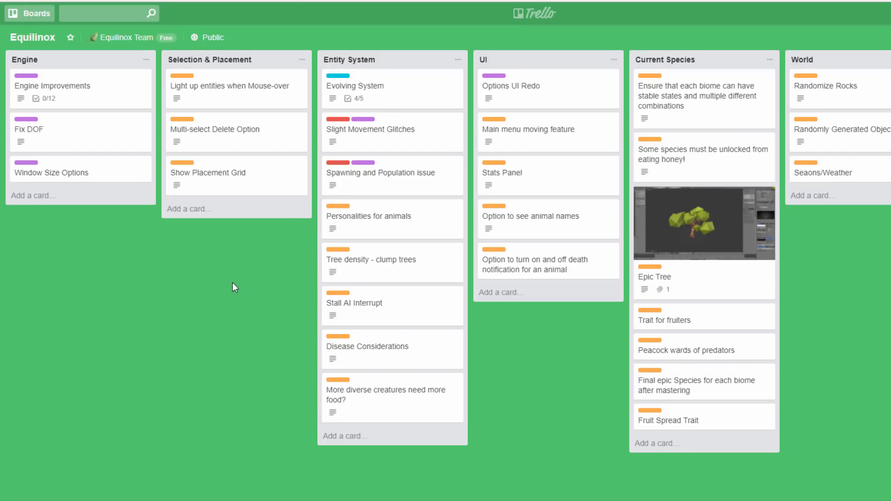